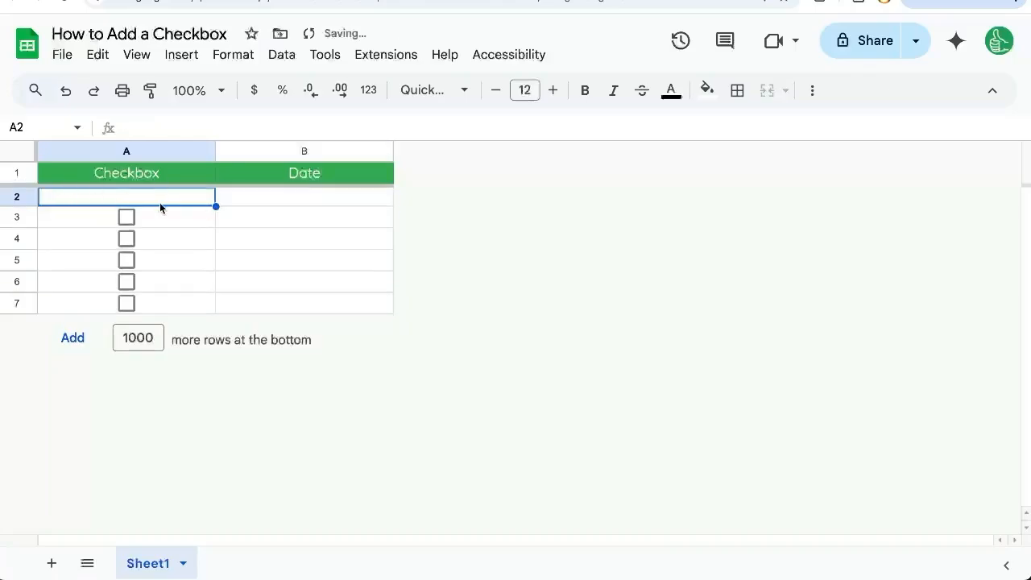
Insert blank rows beneath the headers so the checkboxes move down to rows 8–12.
left_click(181, 54)
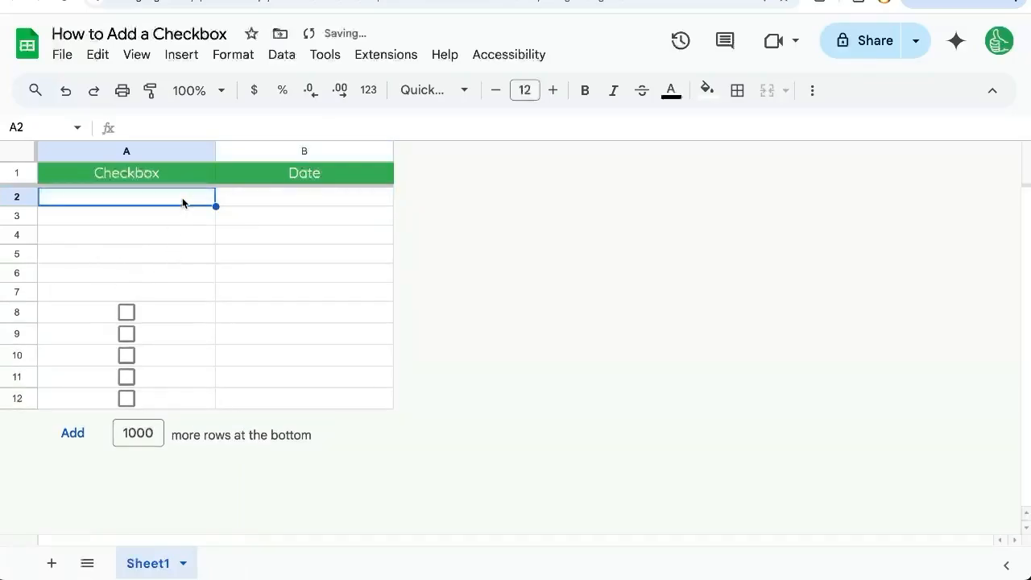
Delete the checkbox cells A2:A7, then head to Extensions for Apps Script.
left_click_drag(125, 197, 126, 292)
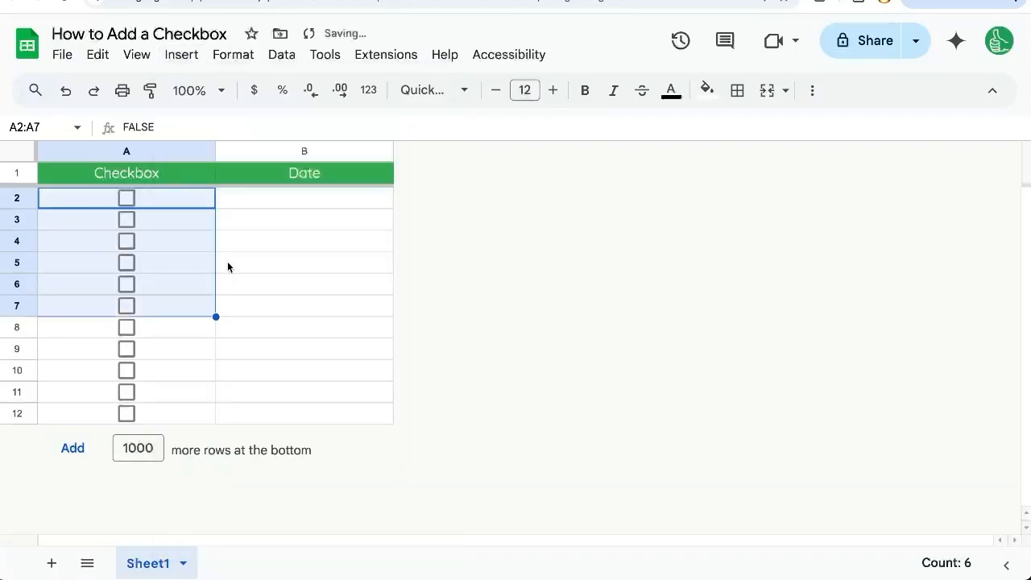
left_click(125, 261)
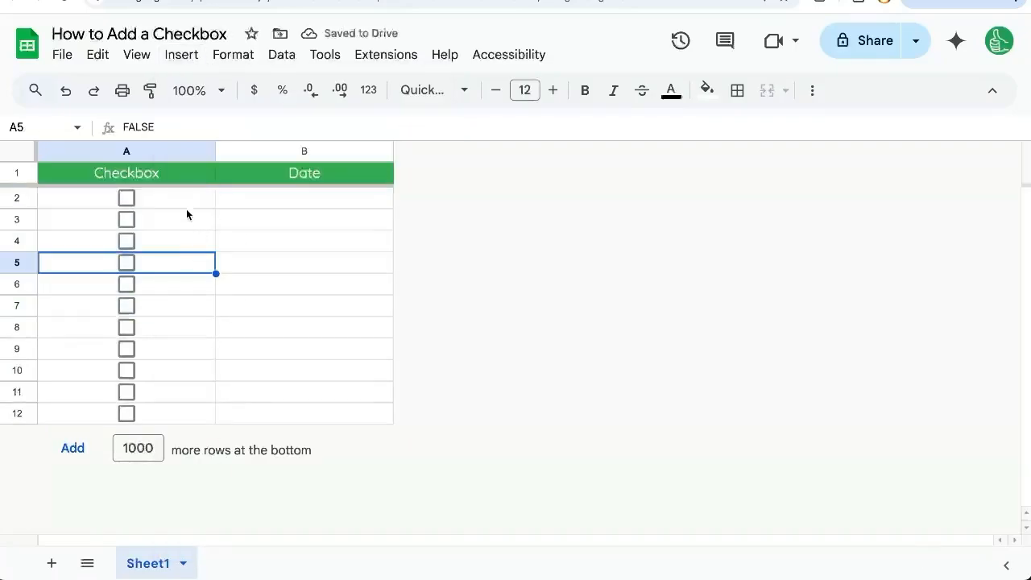
mouse_move(195, 202)
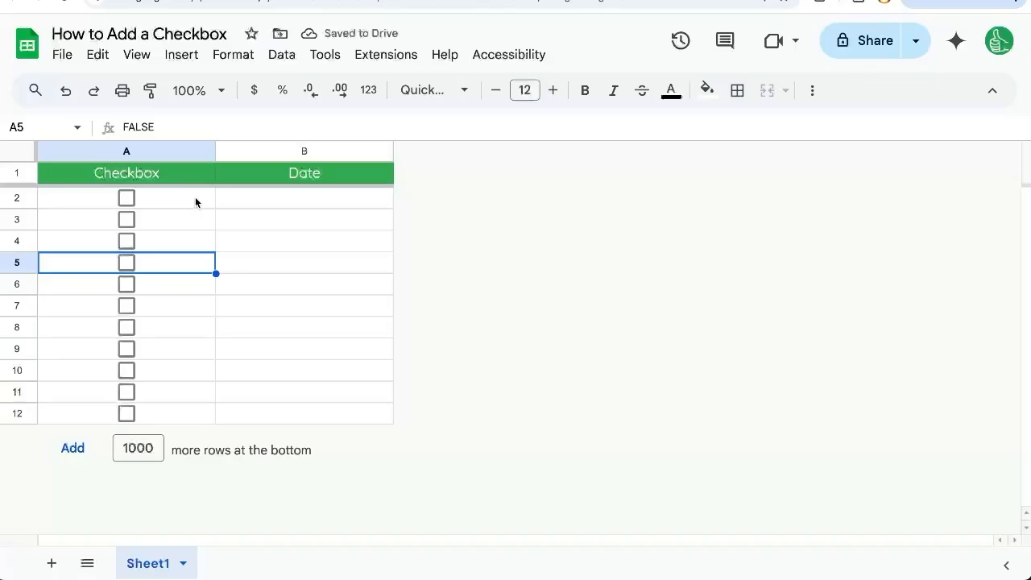
left_click(126, 196)
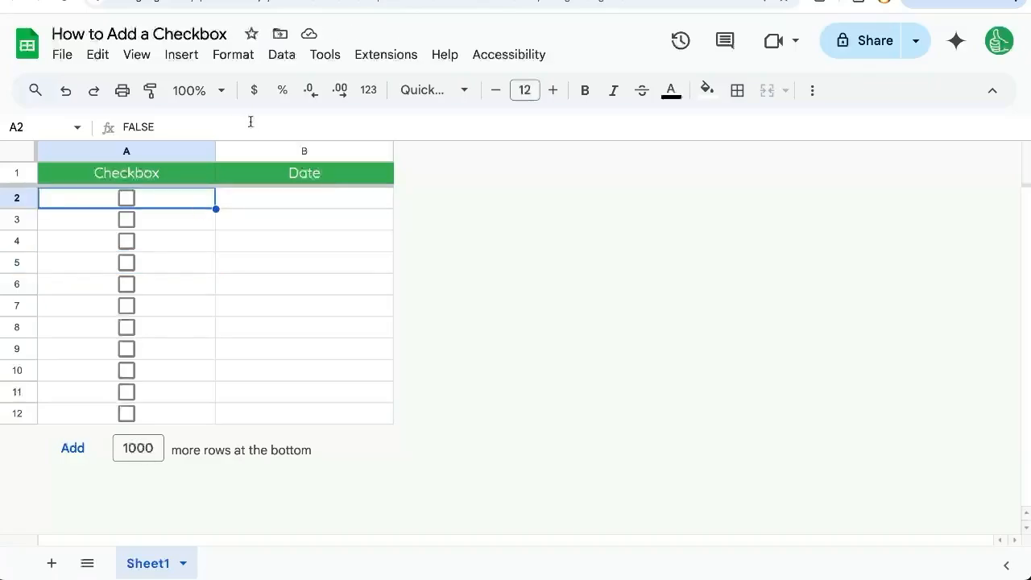
mouse_move(192, 206)
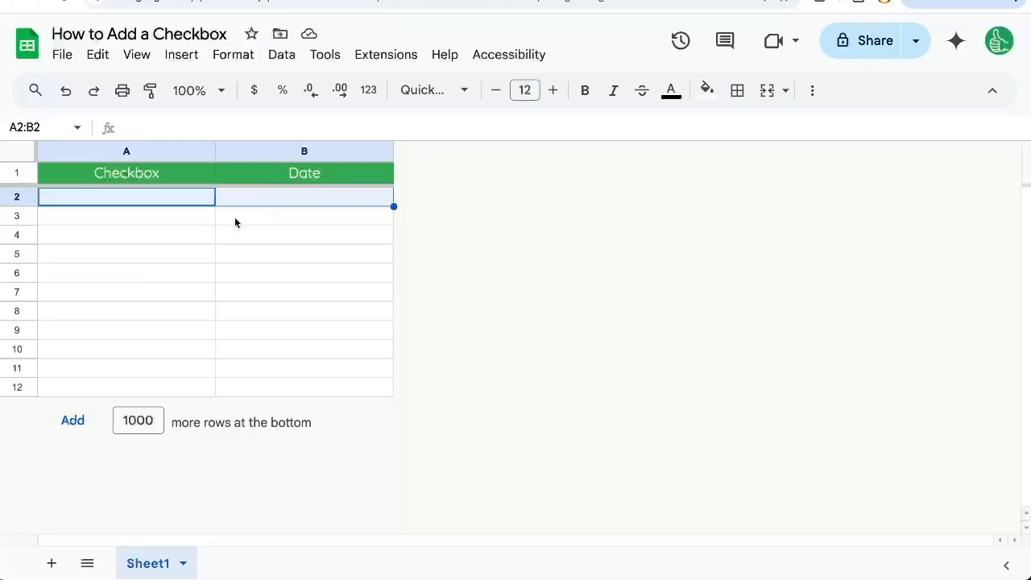
mouse_move(387, 55)
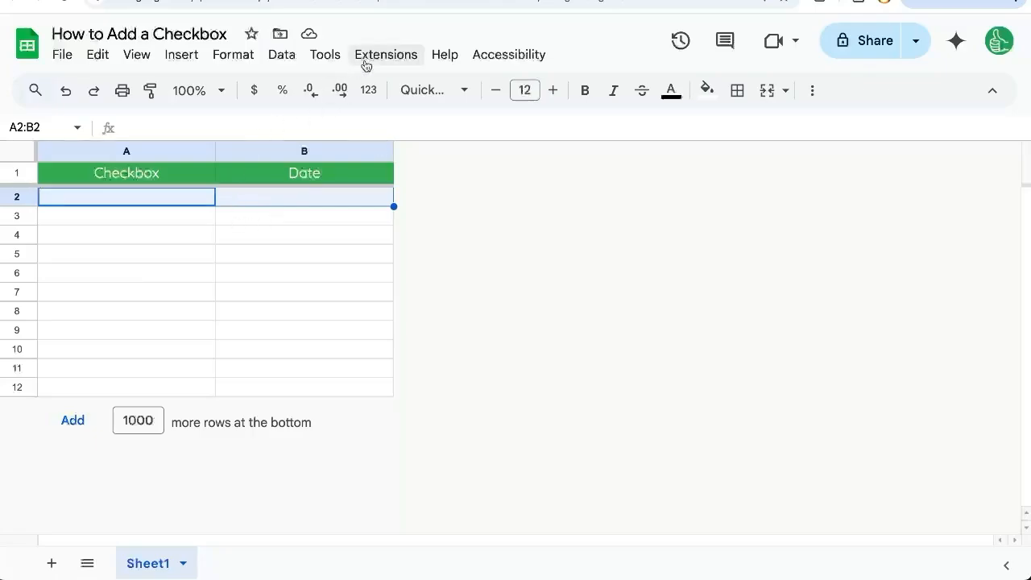
left_click(387, 55)
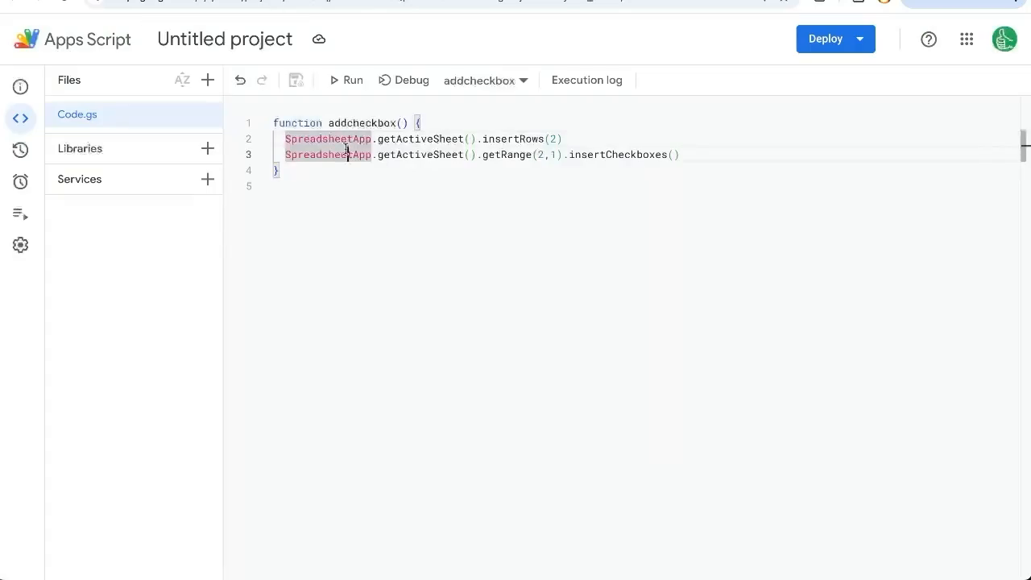
Clear the old addcheckbox code, leaving an empty myFunction stub.
key("ctrl+a")
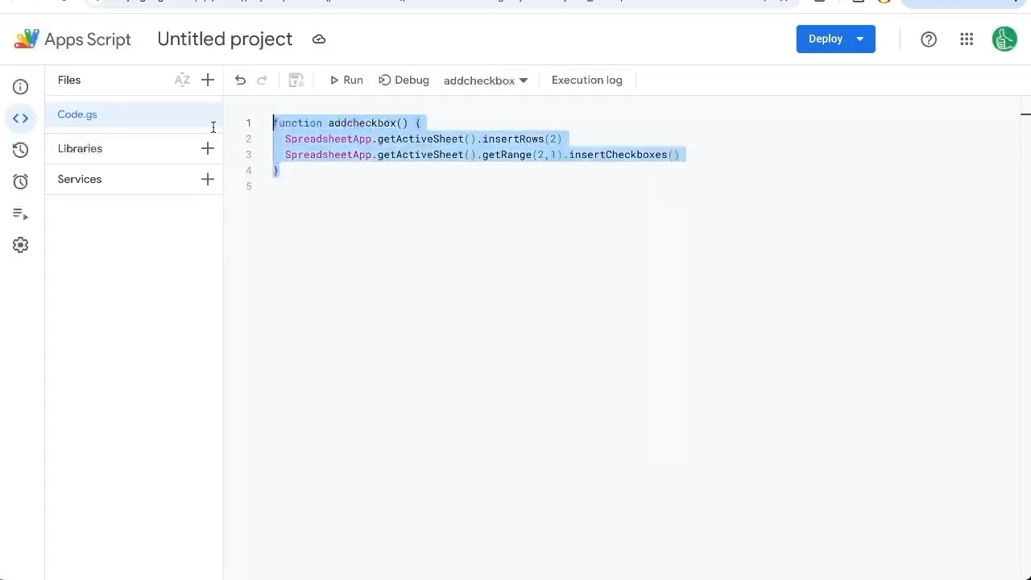
left_click(364, 171)
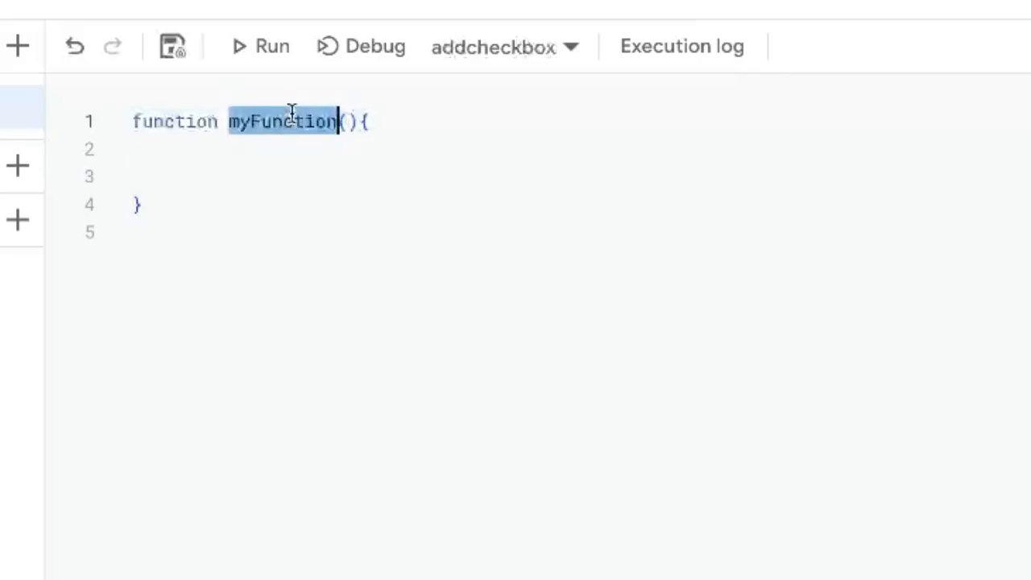
Name the function addCheckboxRow with SpreadsheetApp.getActiveSheet().insertRows(2), duplicated onto a second line.
type("addCheckbox")
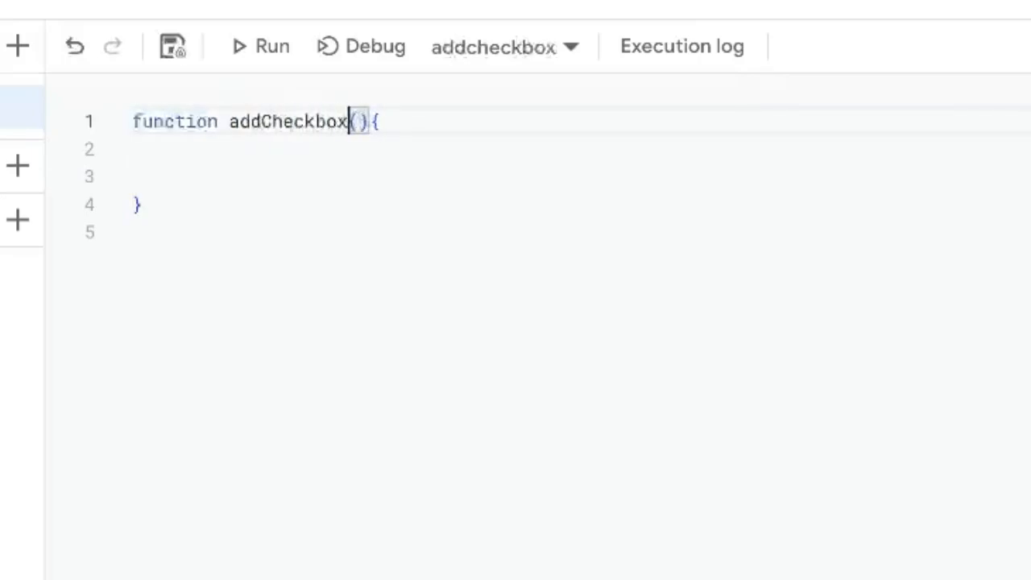
type("Row")
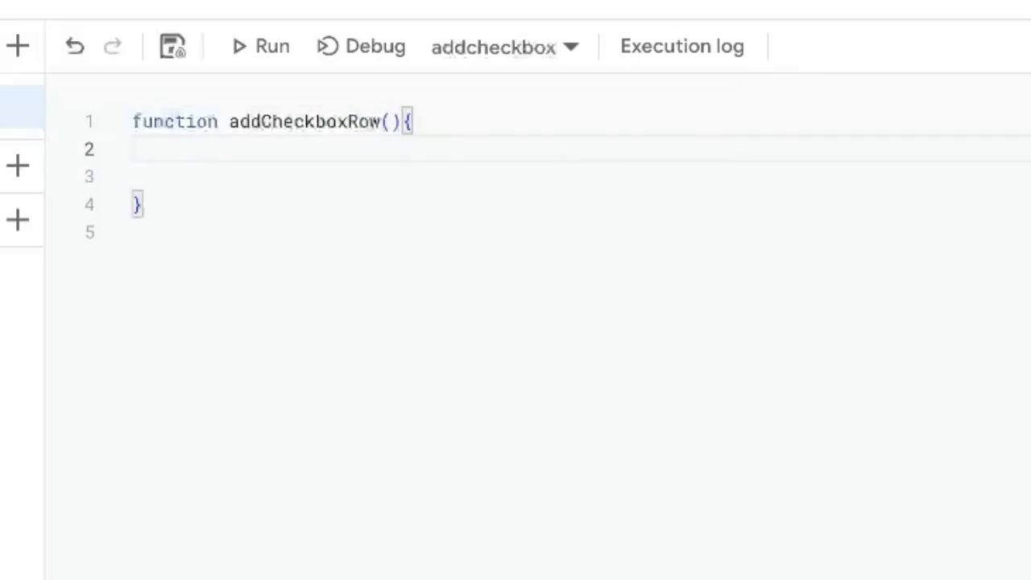
type("SpreadsheetApp")
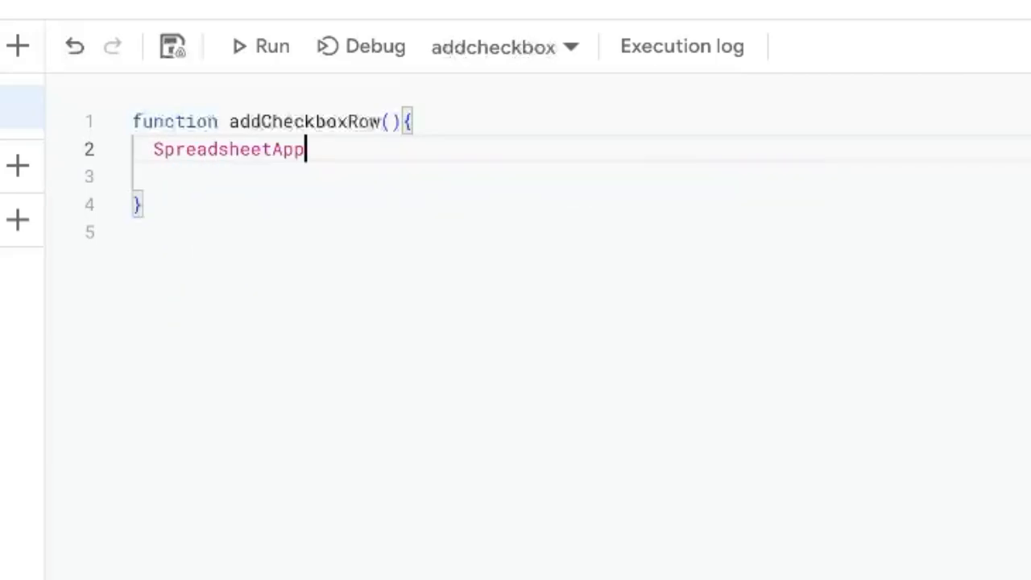
type(".getActiveSheet().")
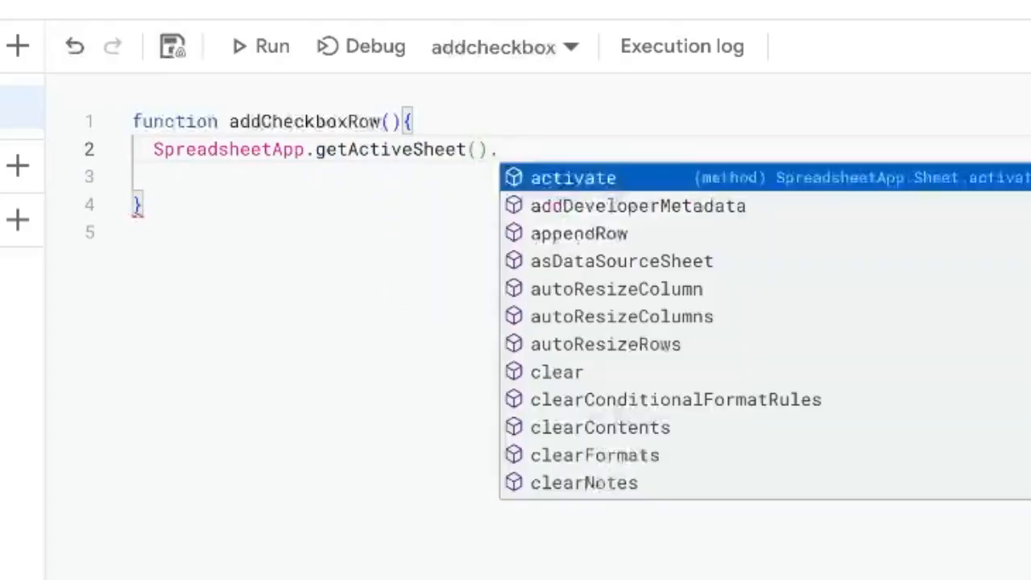
type("insertRo")
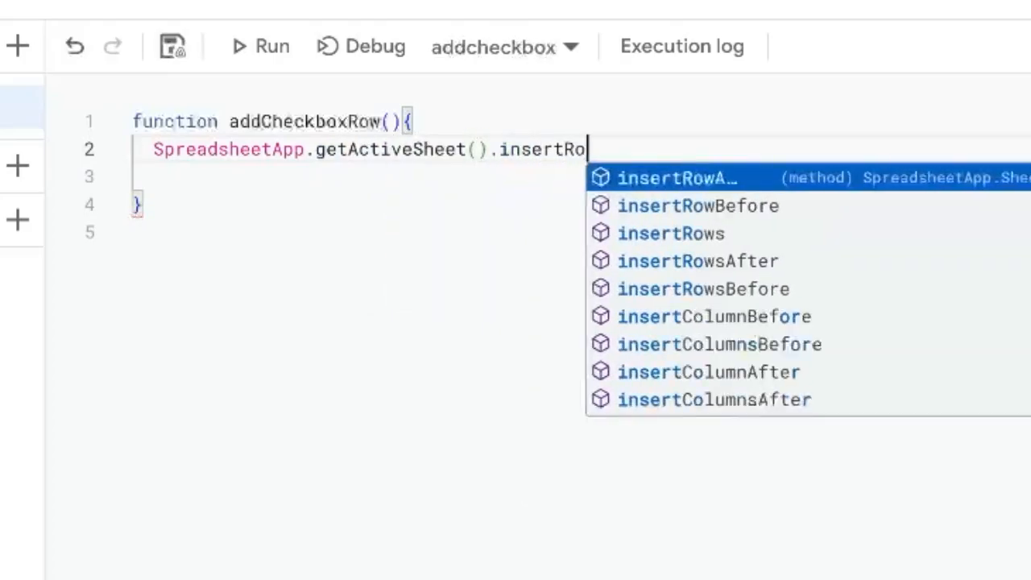
left_click(670, 232)
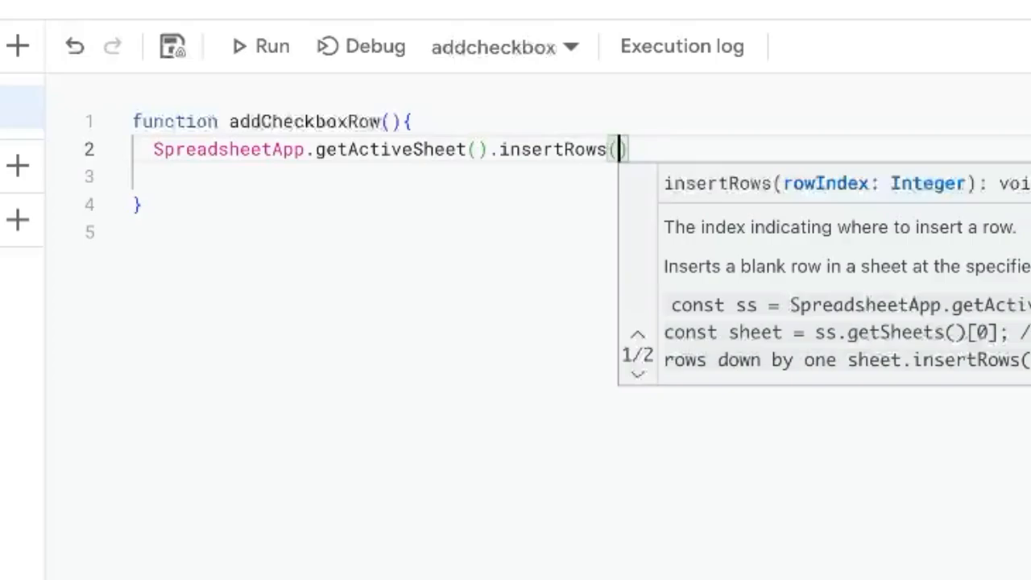
type("2")
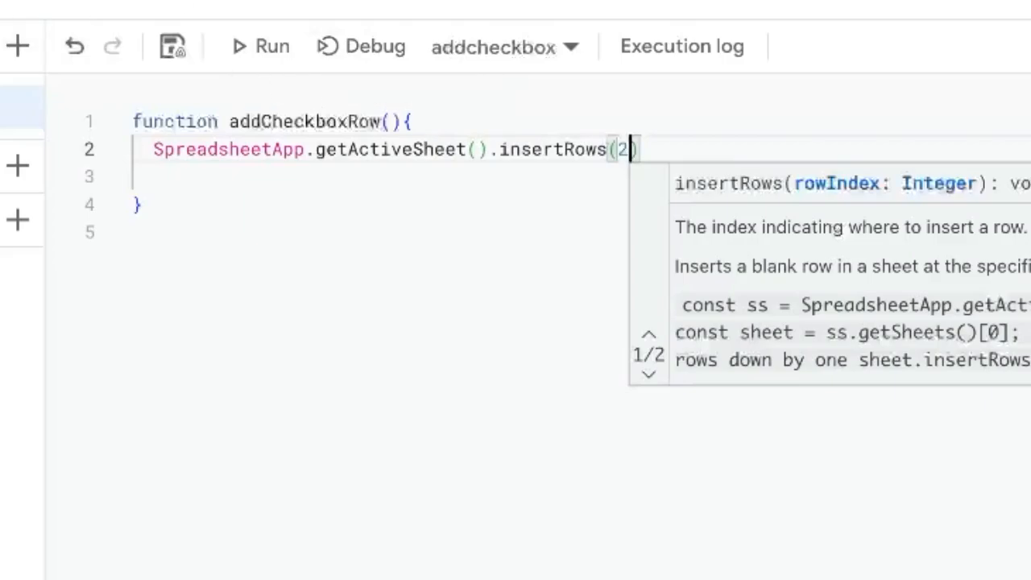
mouse_move(457, 103)
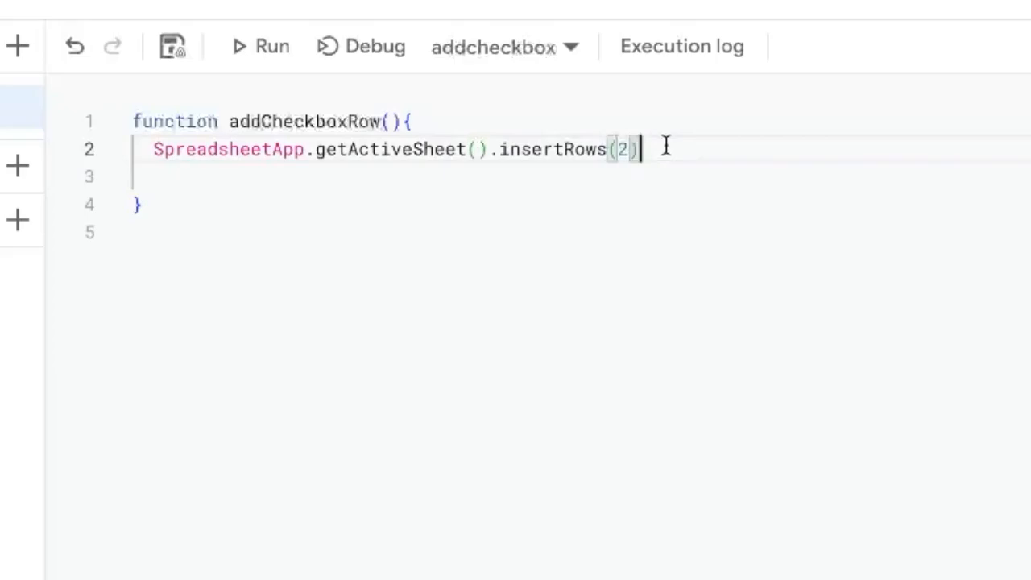
key("enter")
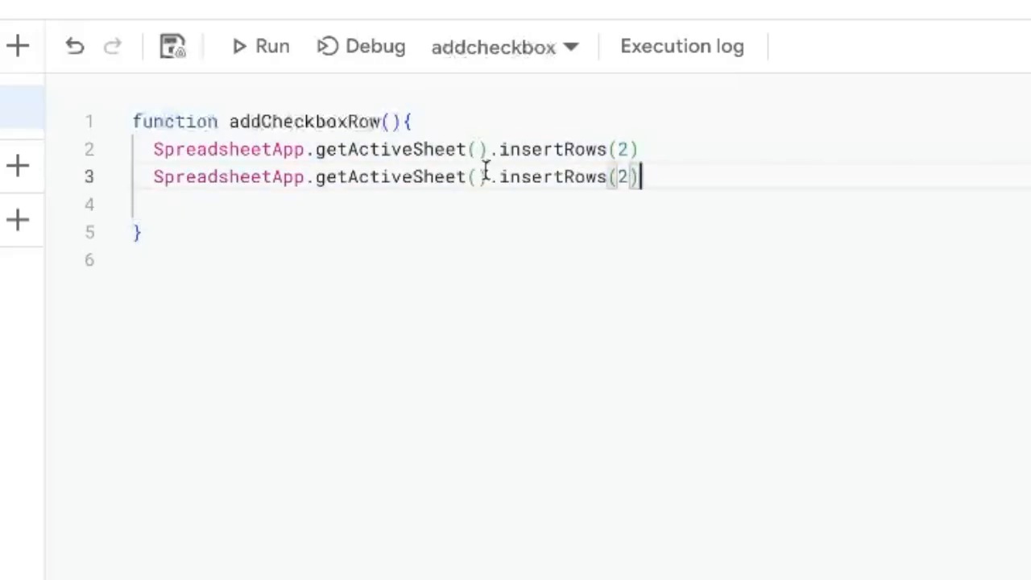
Change the second line to getRange(2,1).insertCheckboxes() on the active sheet.
type(".ge")
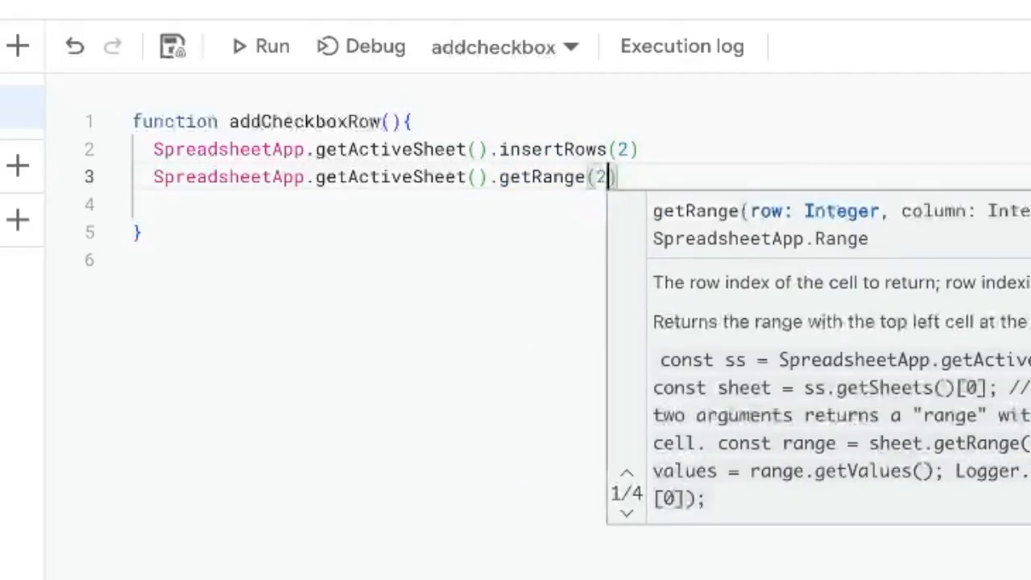
type(",1")
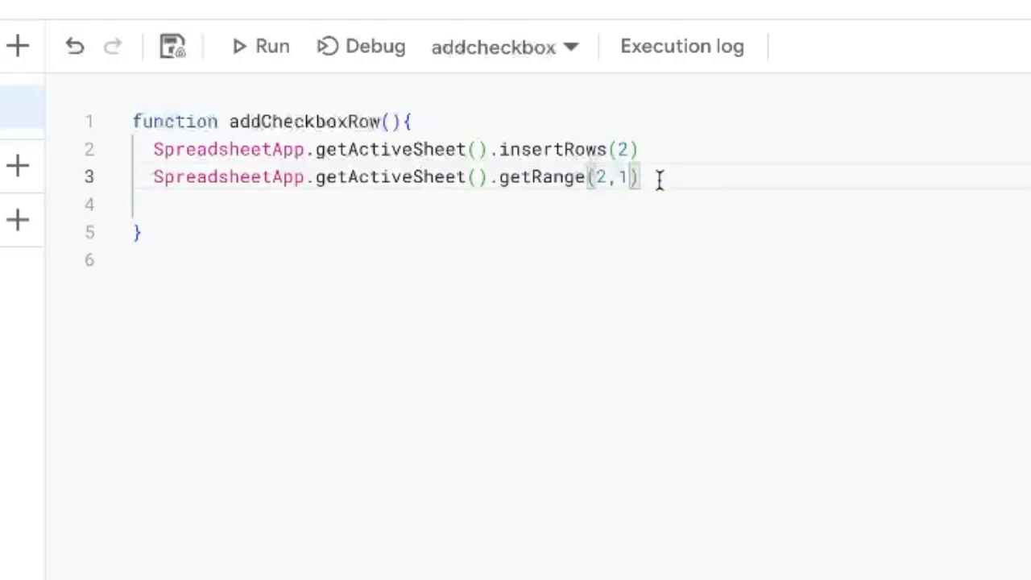
type(".insert")
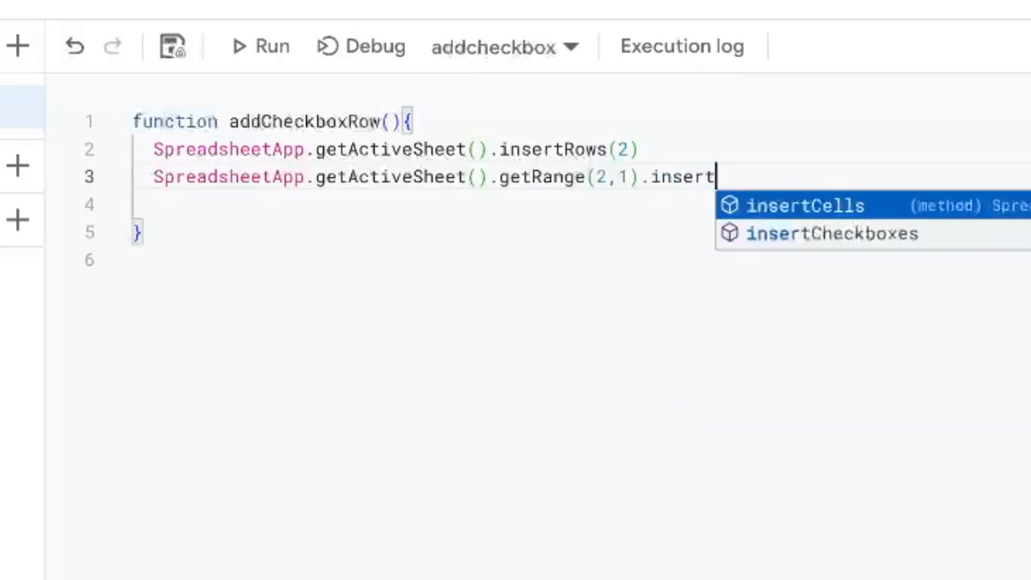
left_click(832, 232)
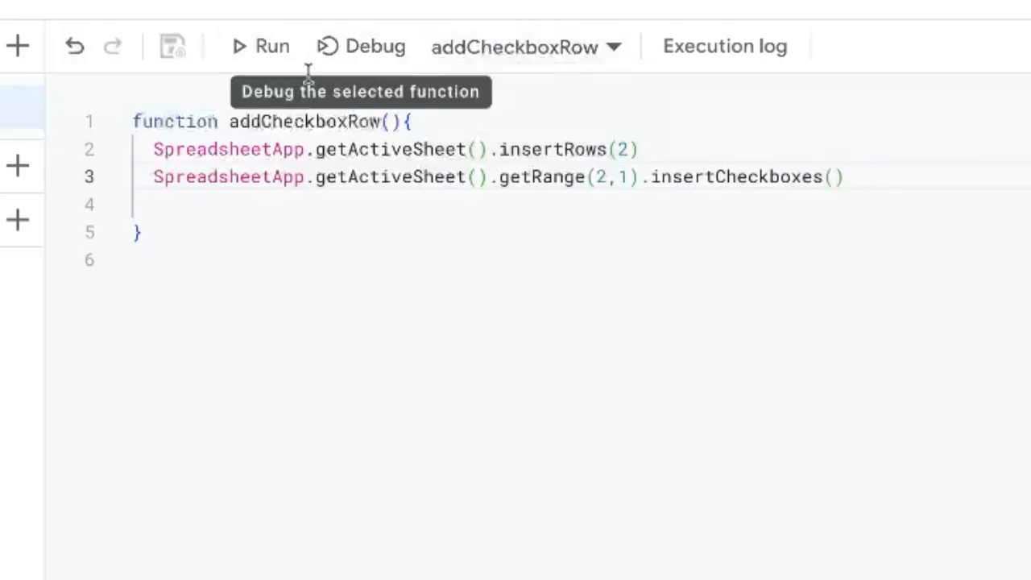
Run addCheckboxRow from the toolbar and view its execution log.
left_click(259, 46)
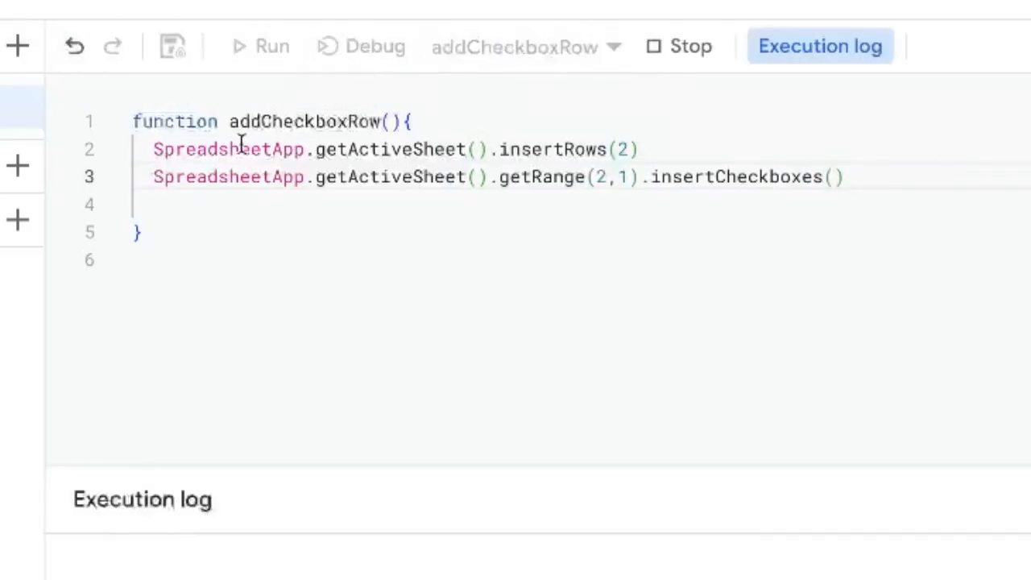
left_click(261, 46)
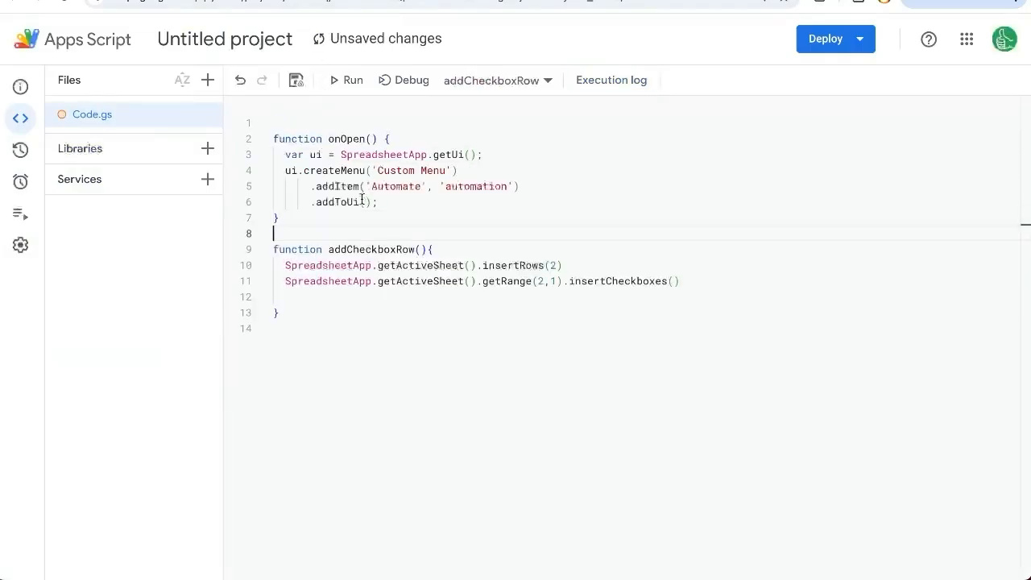
Edit onOpen to 'Automation Menu' with item 'Add Checkbox Row' calling addCheckboxRow.
double_click(343, 138)
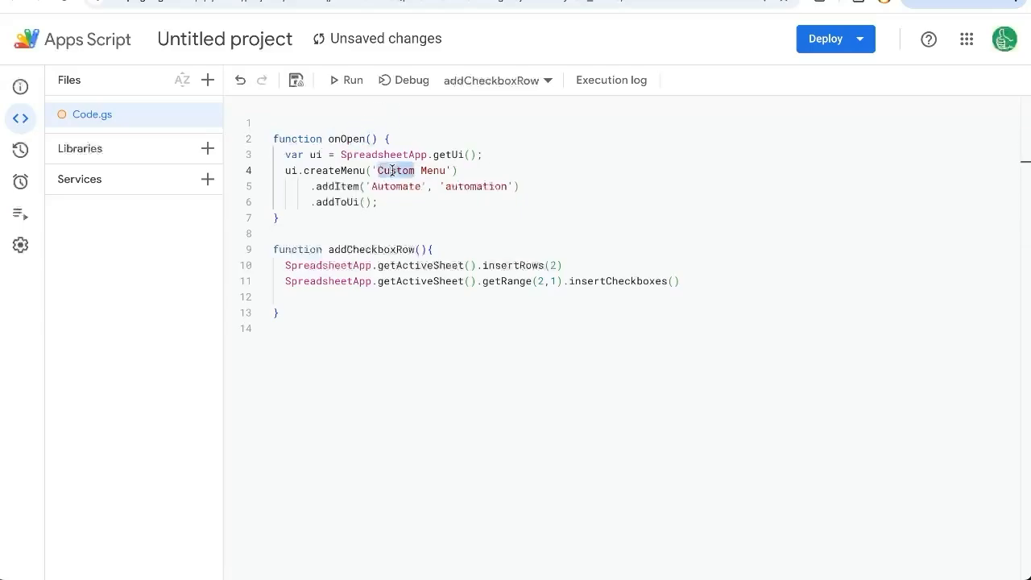
type("Auto")
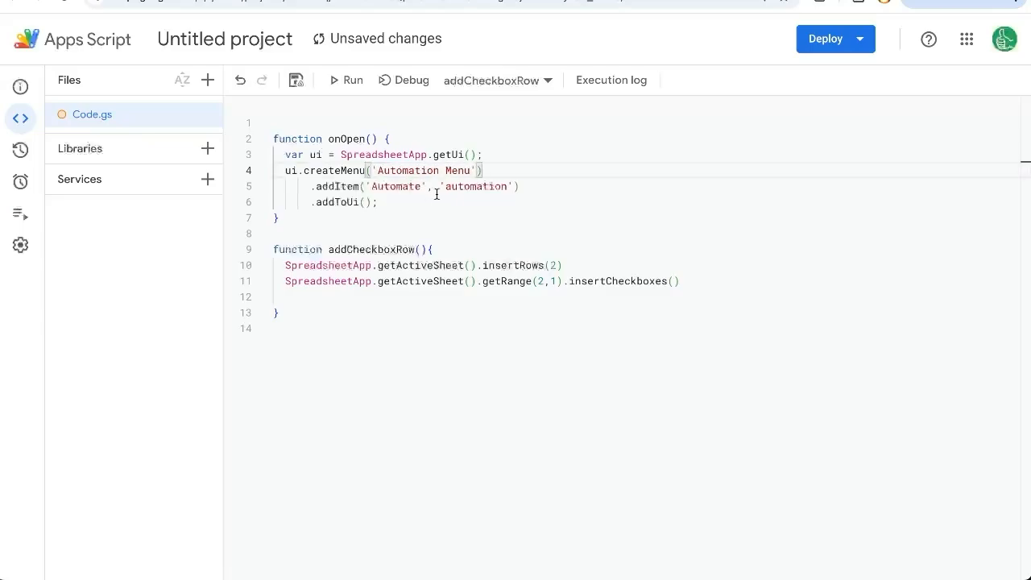
double_click(371, 248)
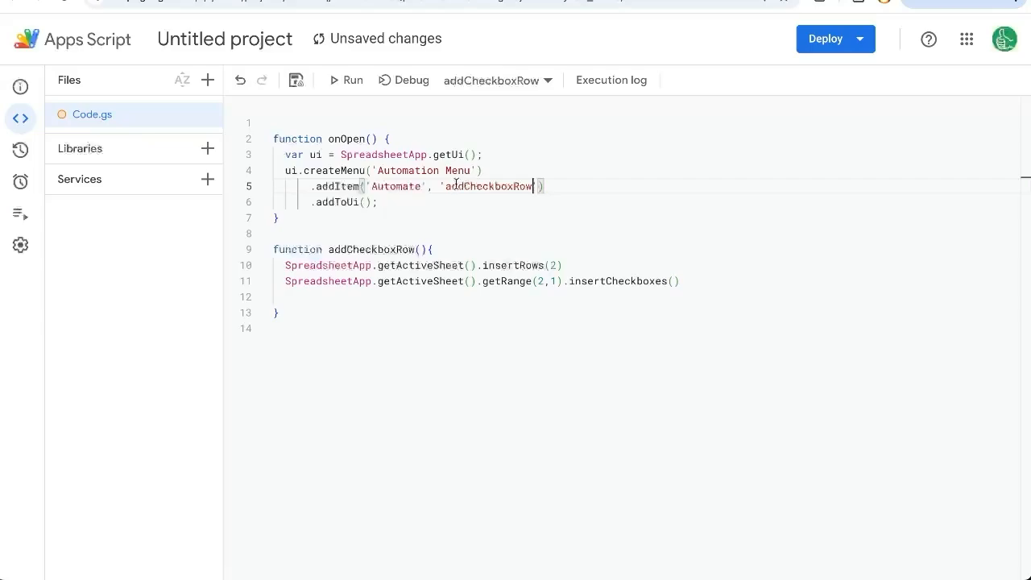
double_click(396, 187)
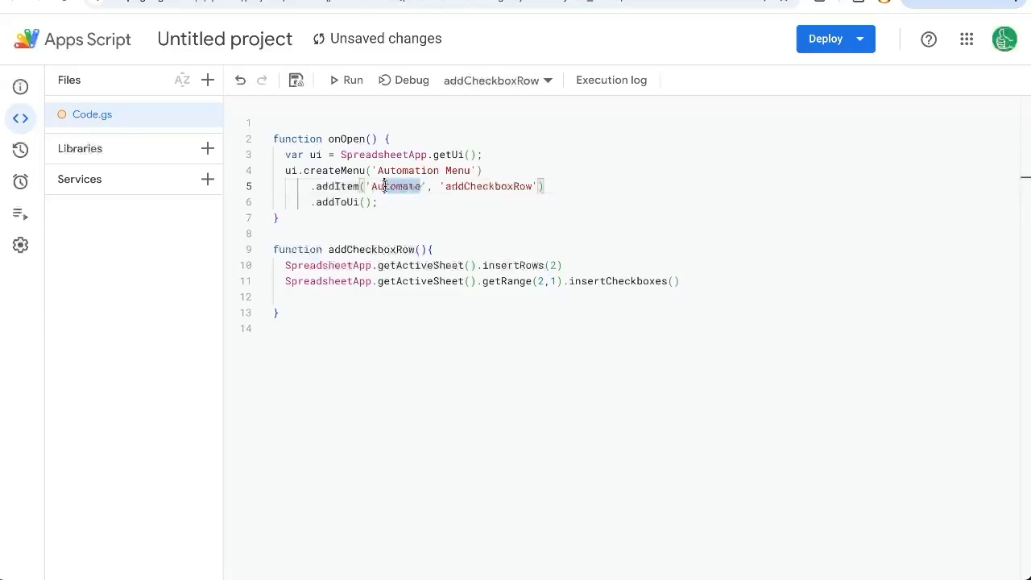
type("Add")
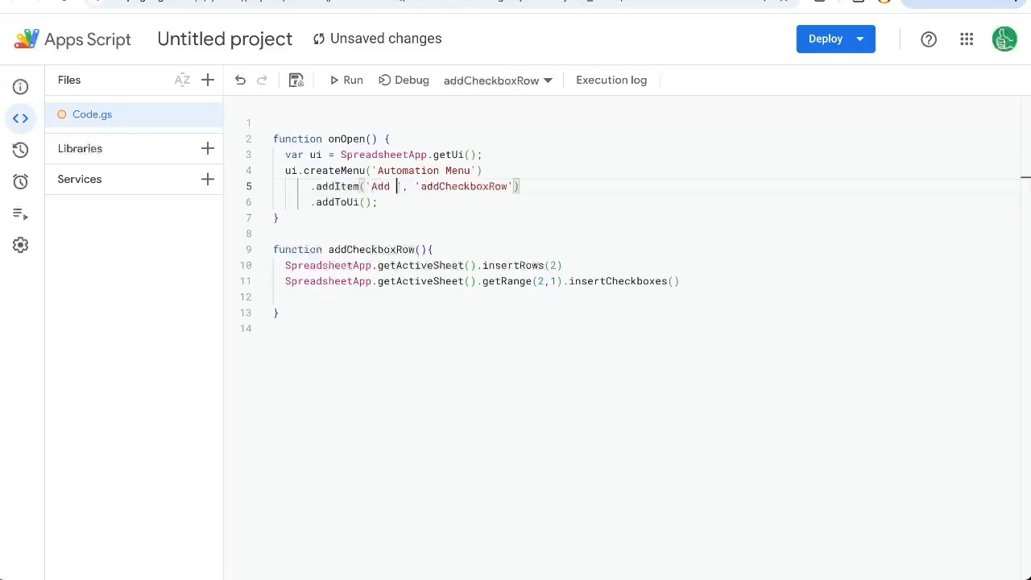
type("Checkbox Row")
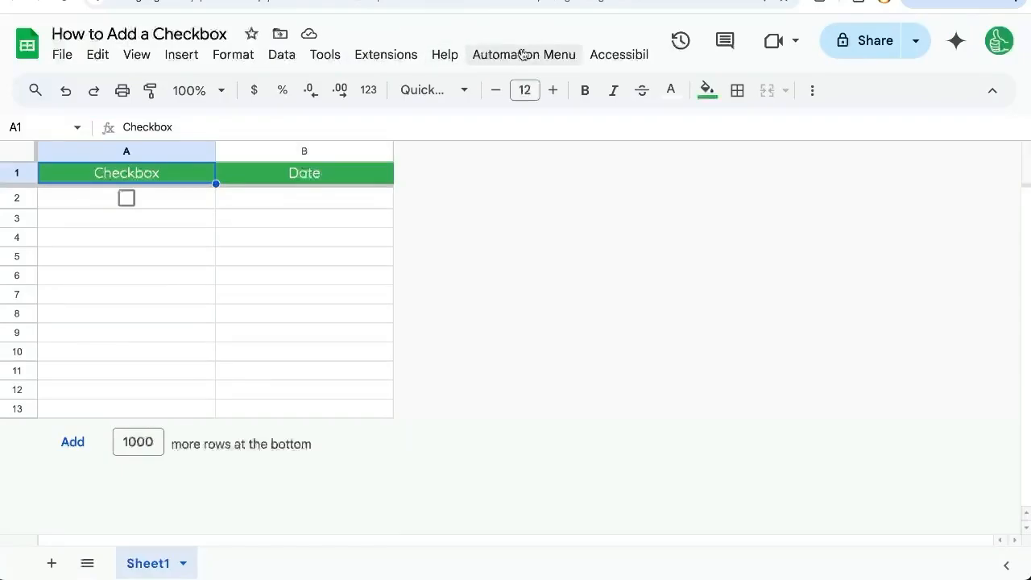
Choose Add Checkbox Row from Automation Menu, adding a checkbox in row 2.
left_click(523, 55)
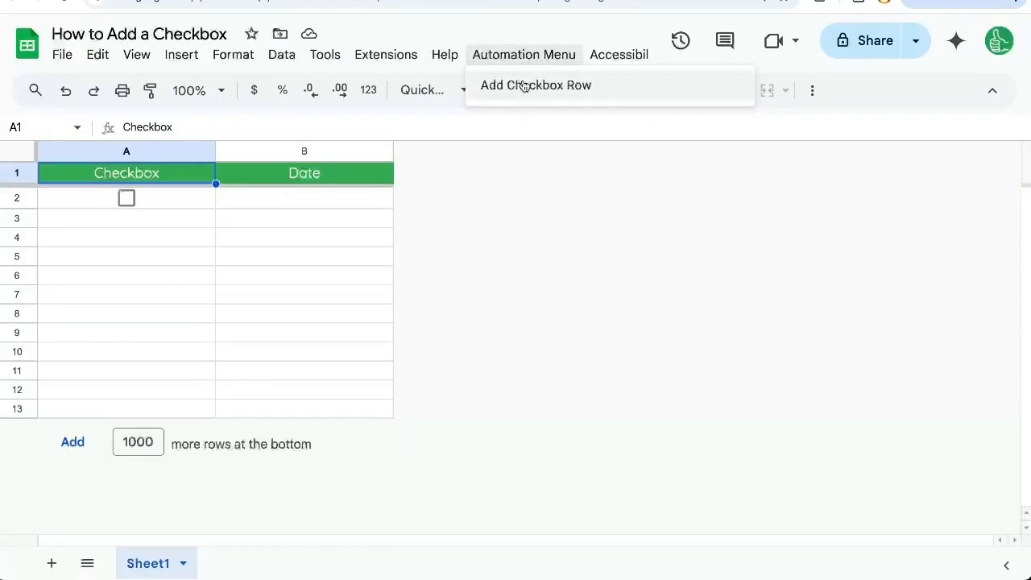
left_click(535, 84)
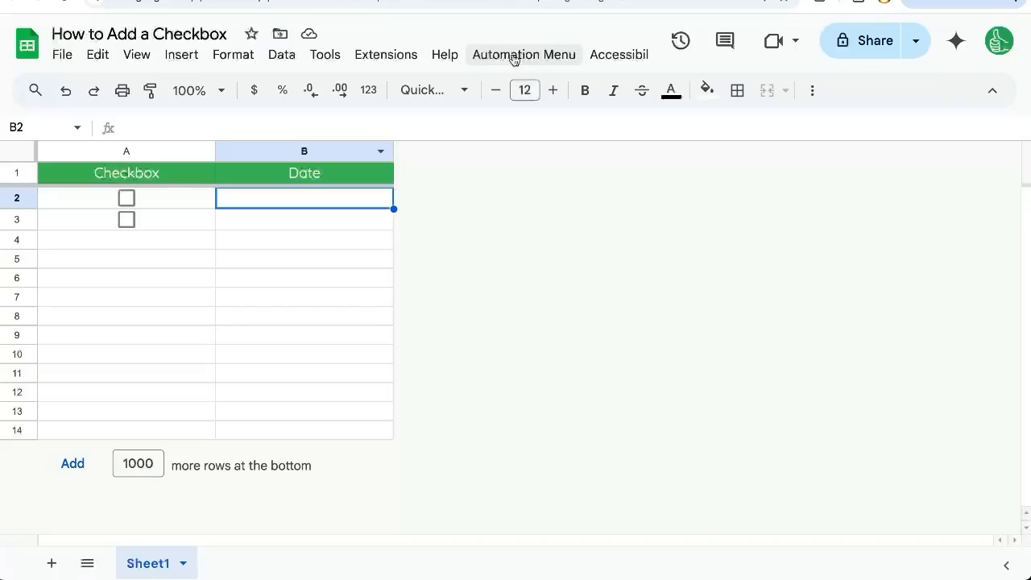
mouse_move(387, 55)
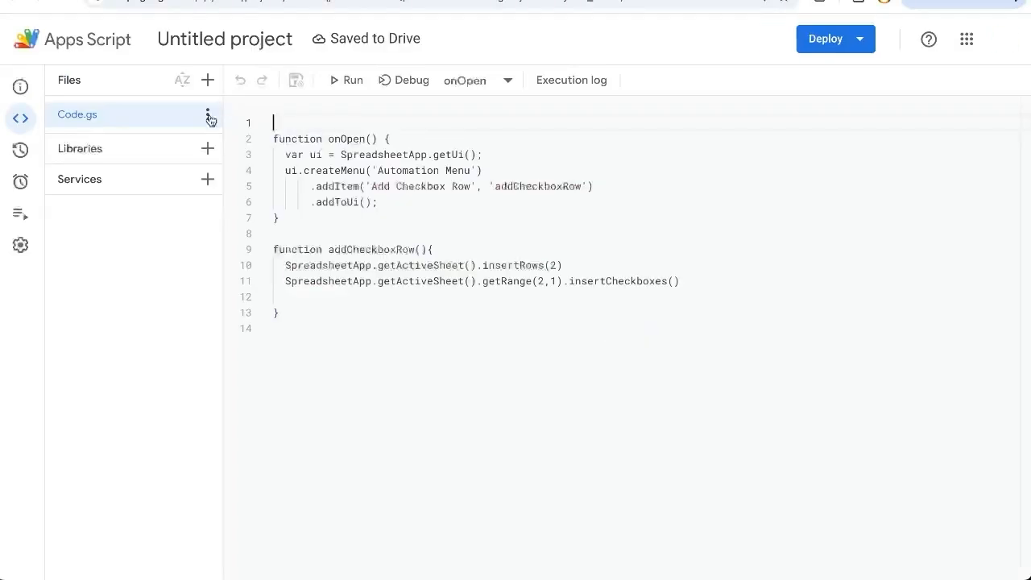
Go to the project's Triggers page, currently empty.
double_click(368, 248)
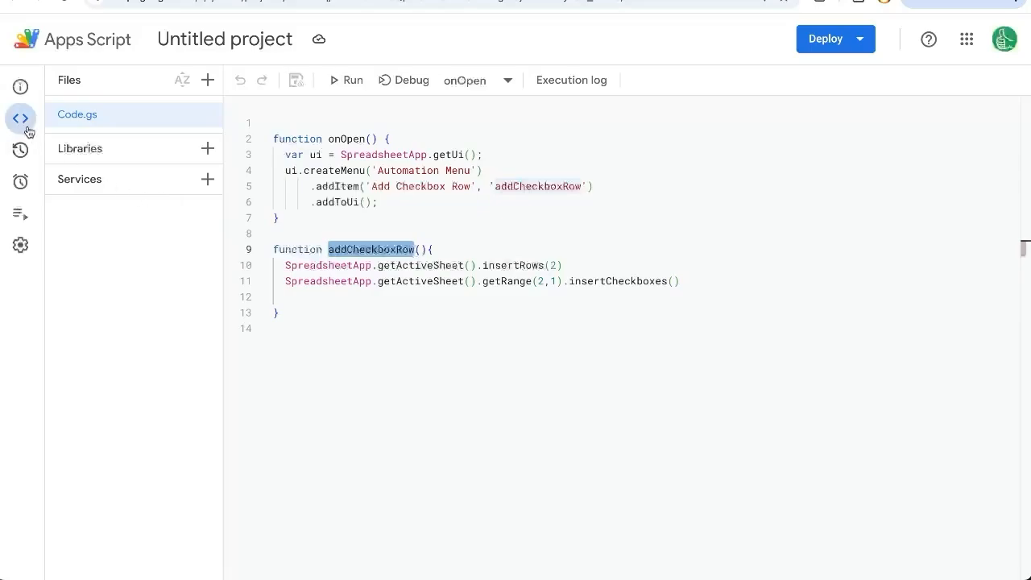
left_click(20, 180)
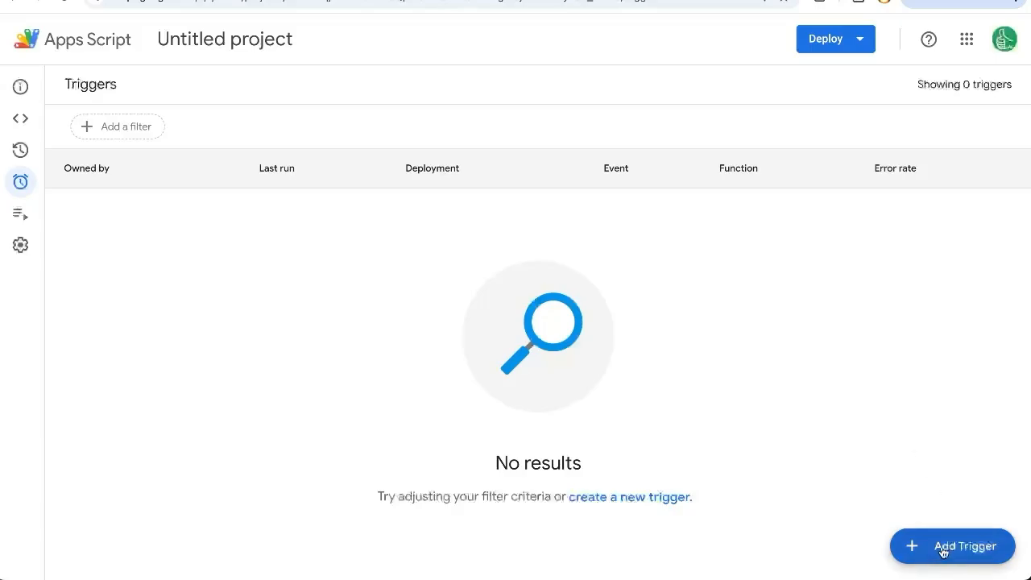
Add a time-driven day-timer trigger for addCheckboxRow running 3am to 4am.
left_click(952, 546)
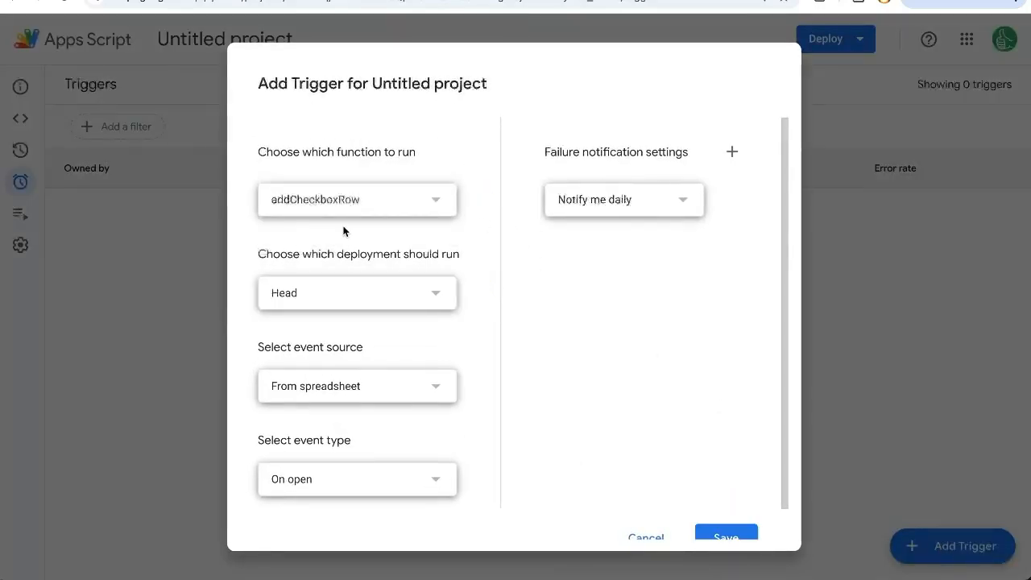
left_click(356, 387)
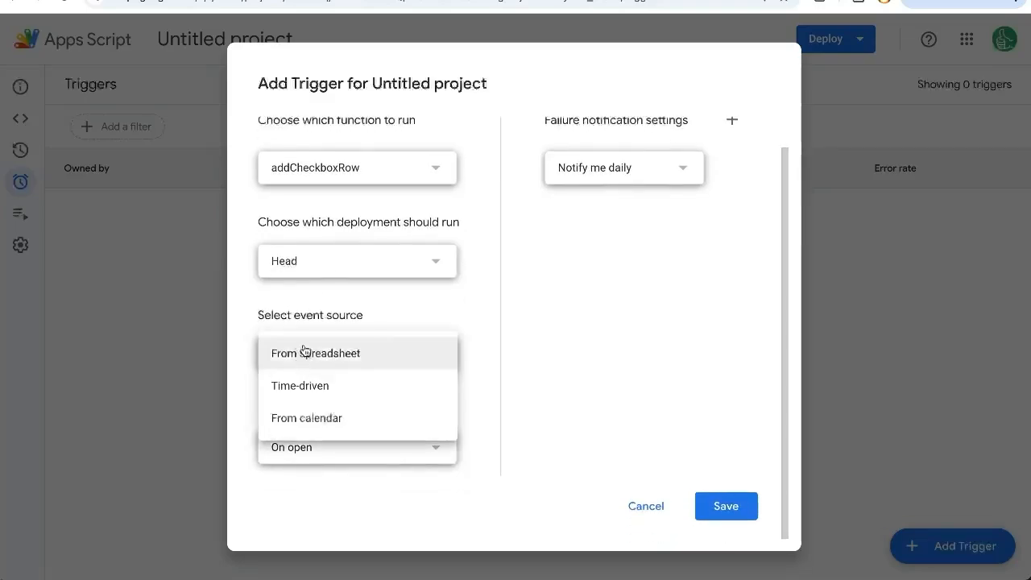
left_click(299, 385)
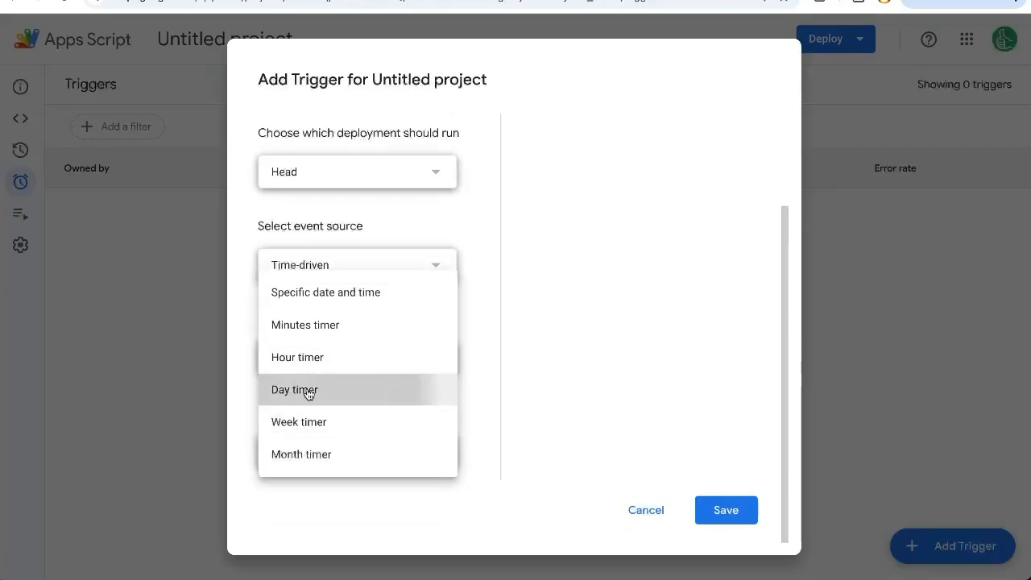
left_click(295, 390)
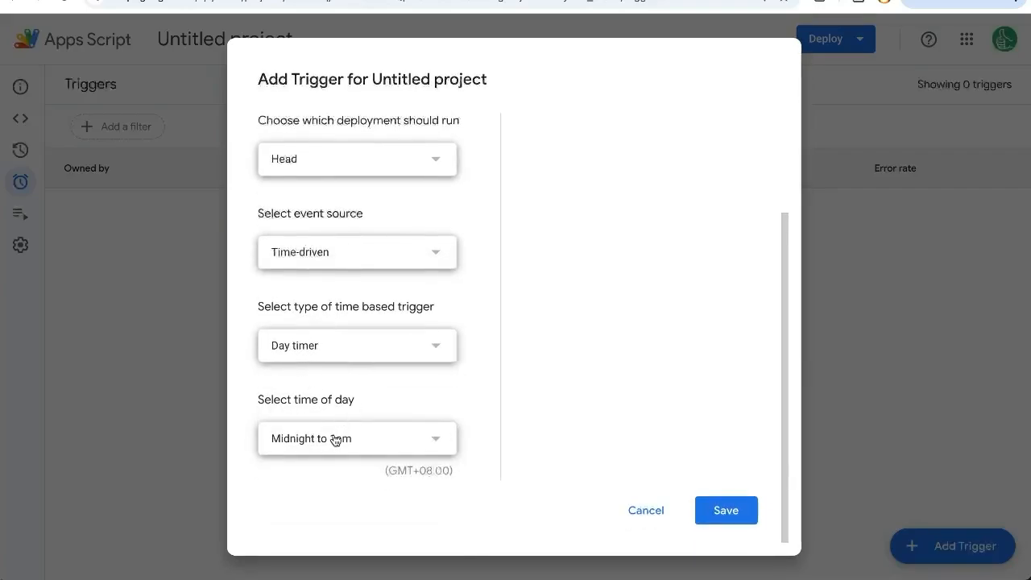
left_click(356, 438)
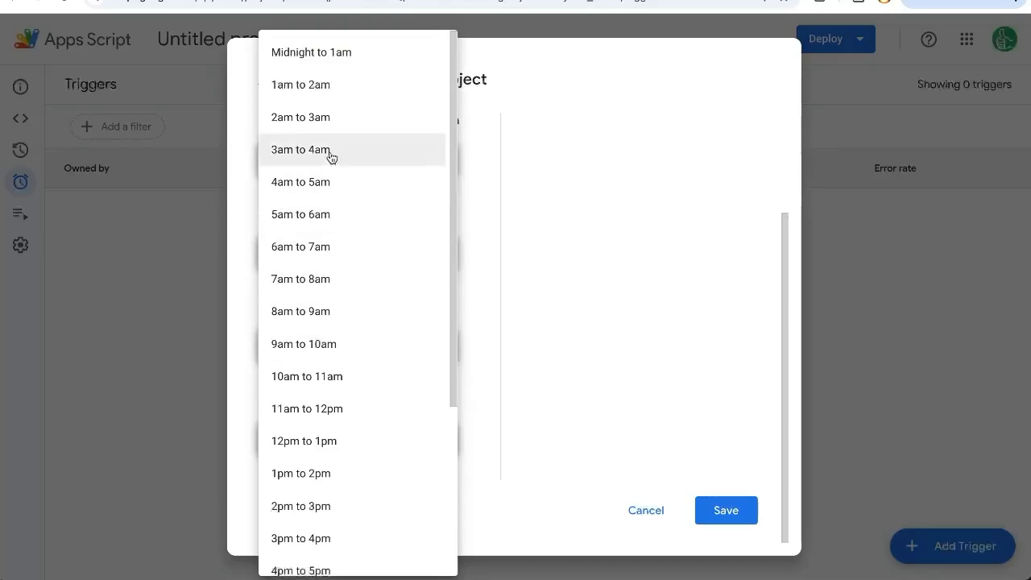
left_click(300, 148)
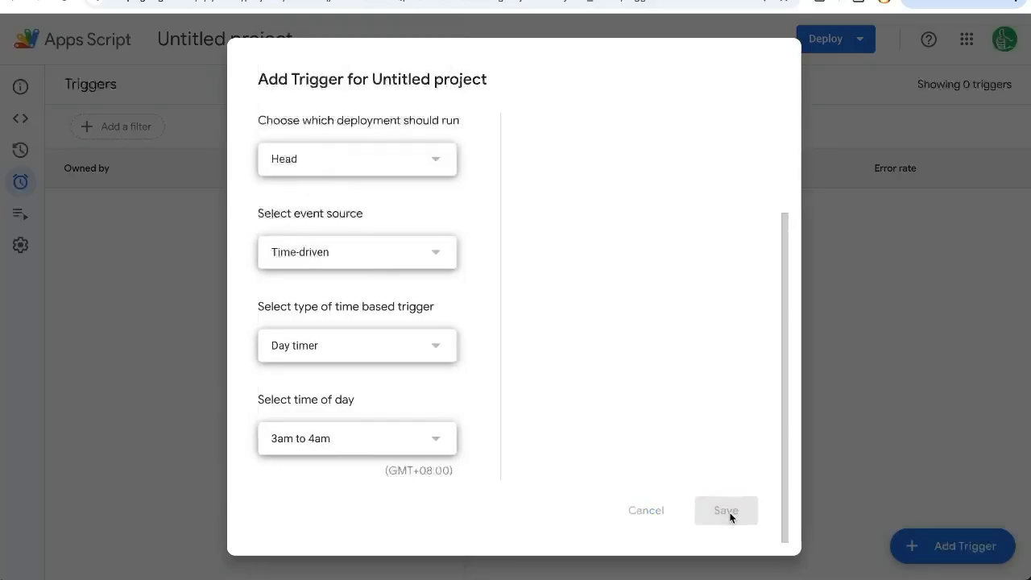
mouse_move(572, 431)
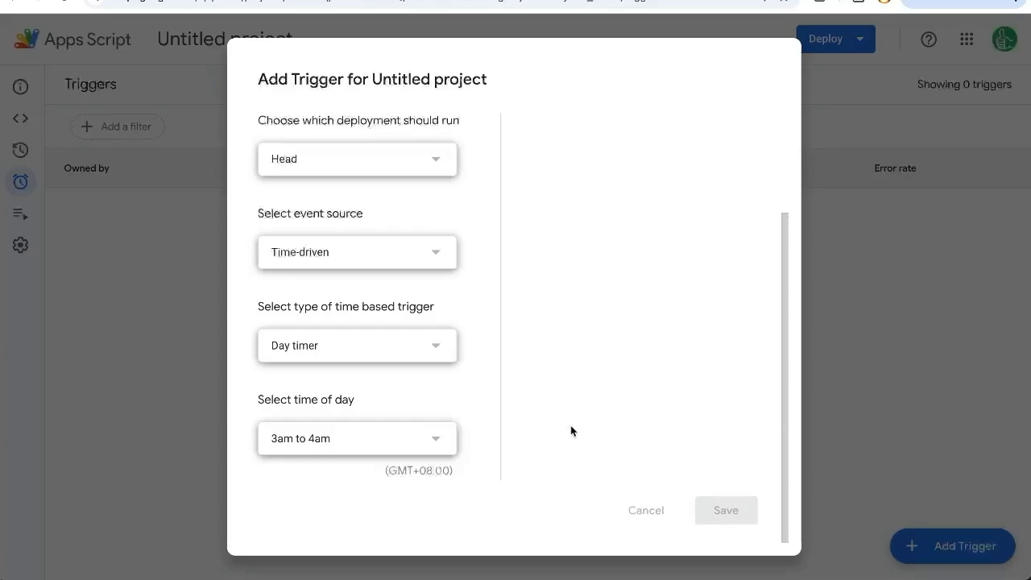
mouse_move(530, 432)
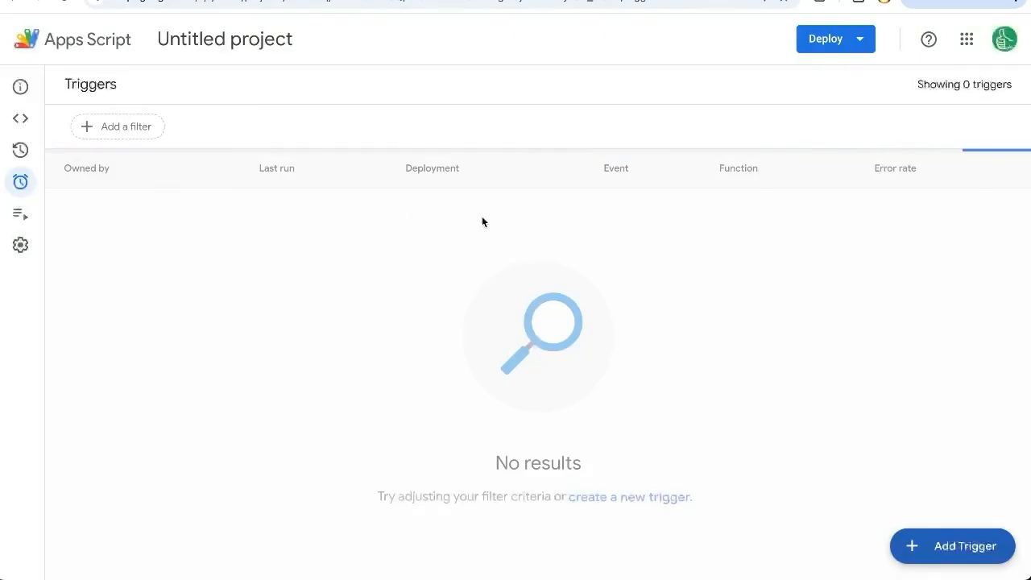
mouse_move(825, 213)
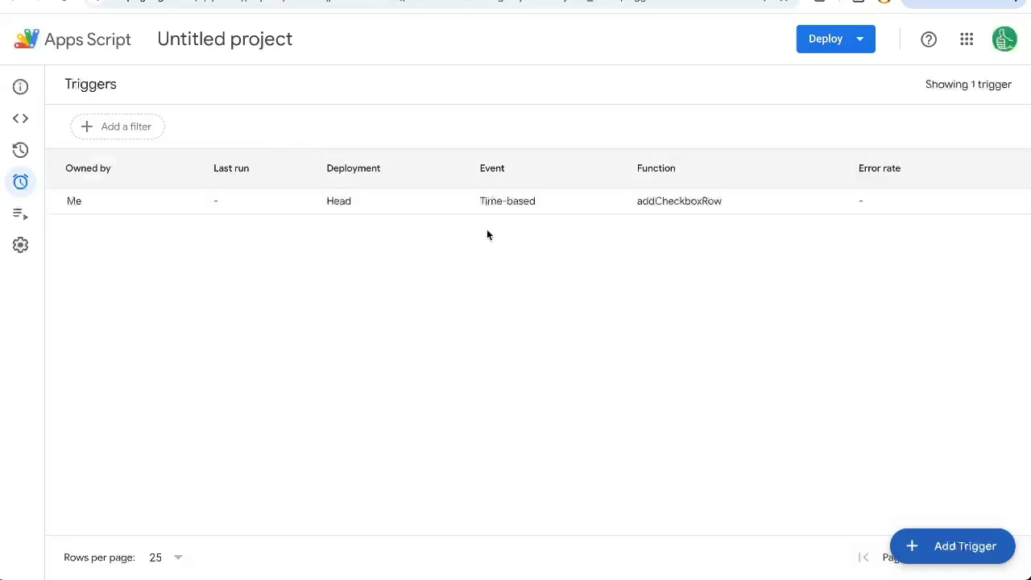
mouse_move(902, 199)
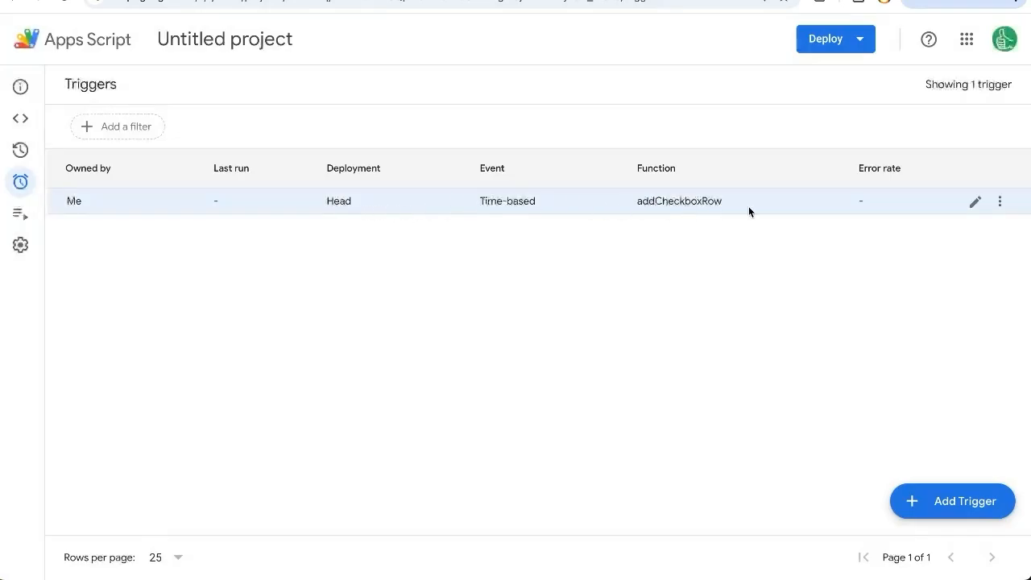
mouse_move(999, 202)
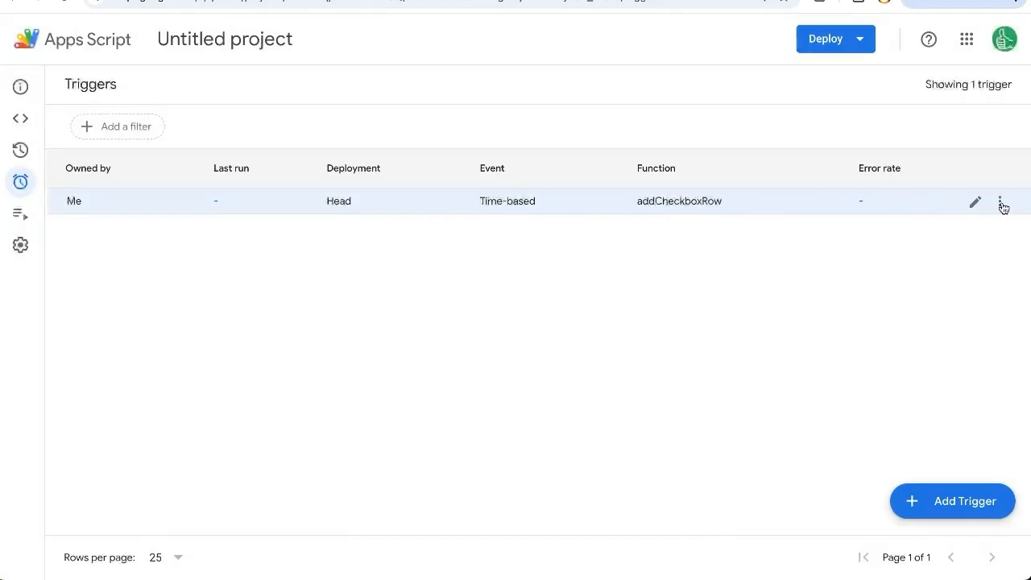
Remove the daily addCheckboxRow trigger via its row menu and confirm DELETE FOREVER.
left_click(1002, 201)
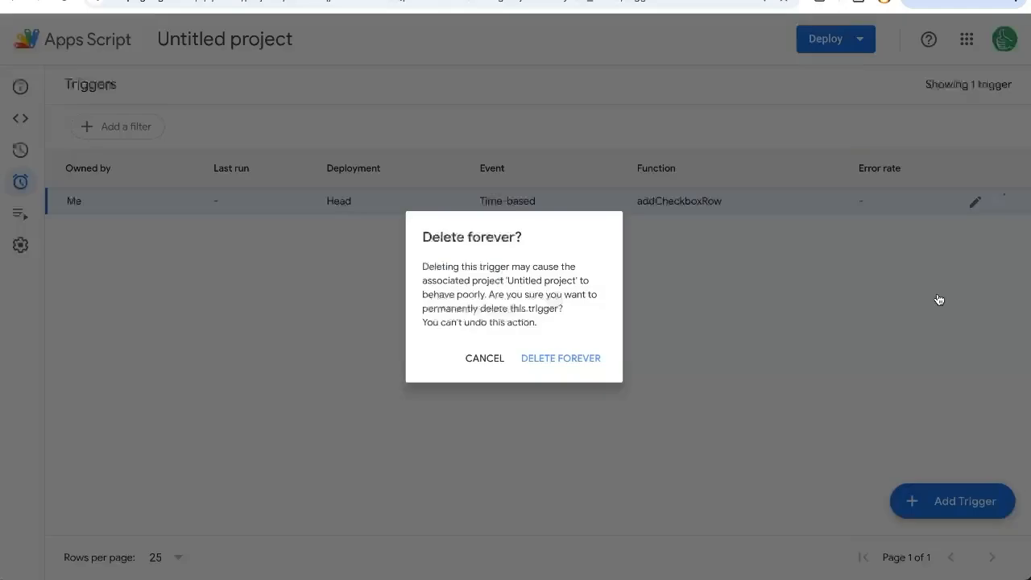
left_click(560, 358)
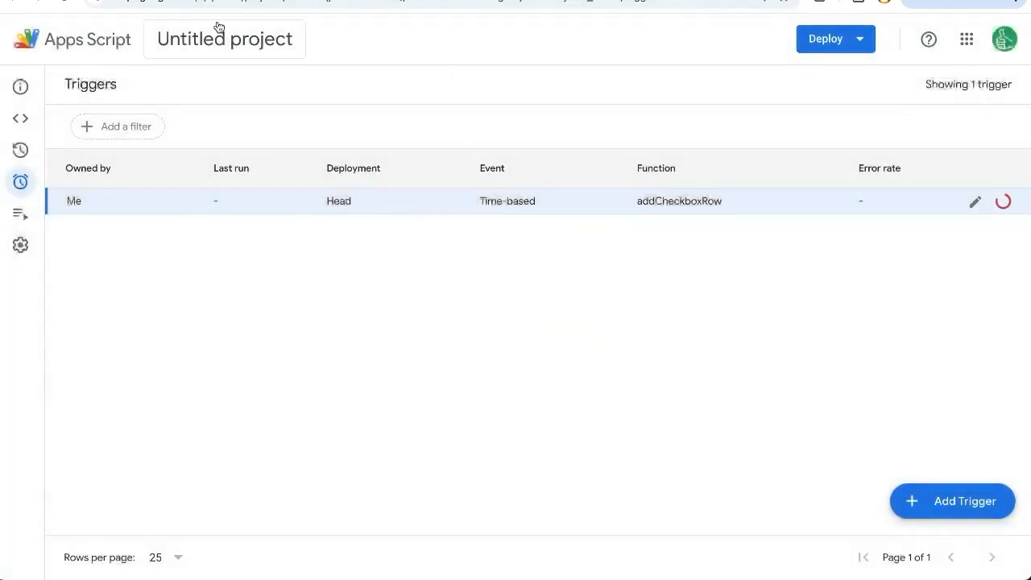